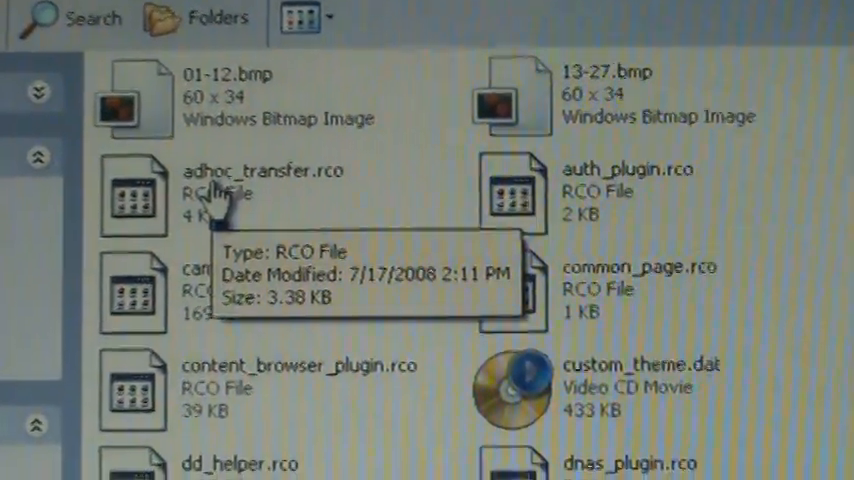
Enter the cxmb folder on the Removable Disk (F:) memory stick.
scroll("down", 3)
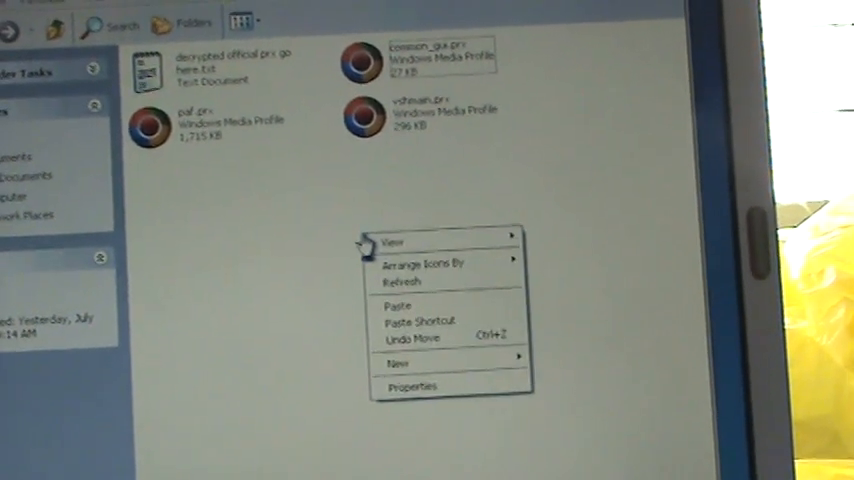
mouse_move(420, 322)
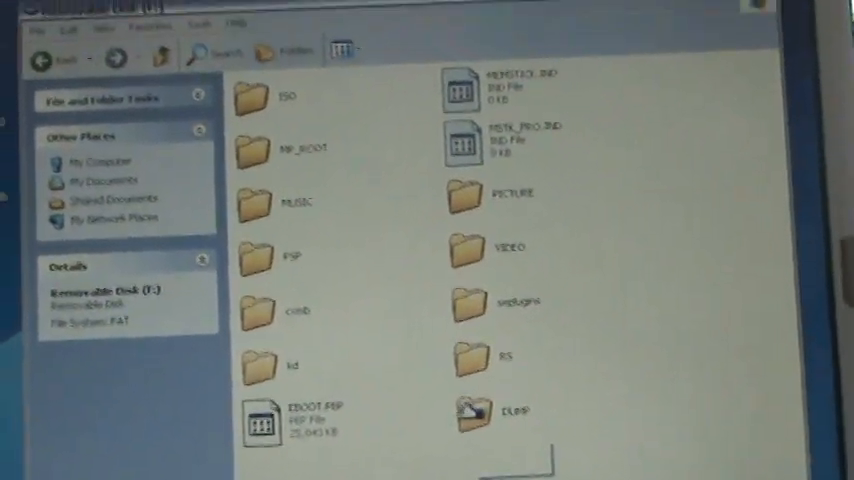
double_click(470, 416)
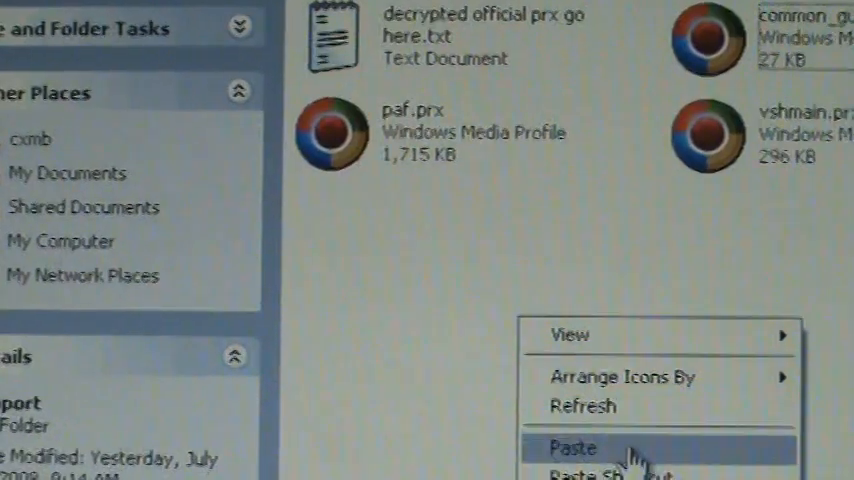
Paste the copied .prx files into the support folder, prompting to replace paf.prx.
left_click(568, 444)
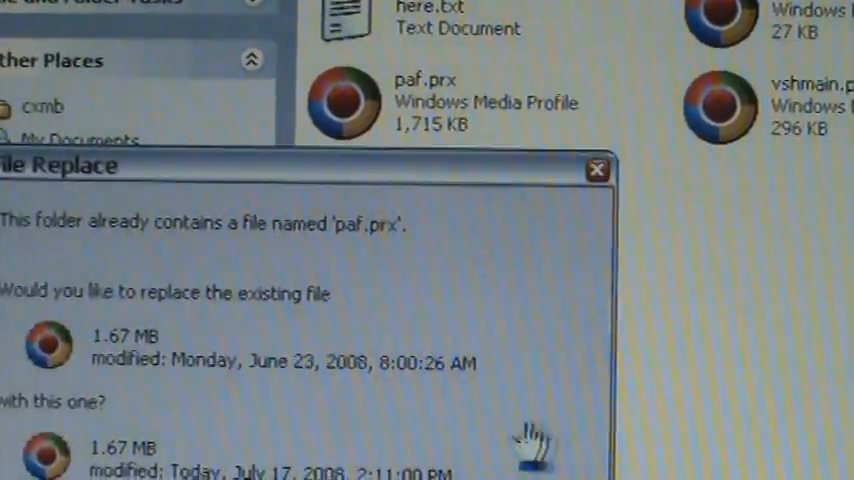